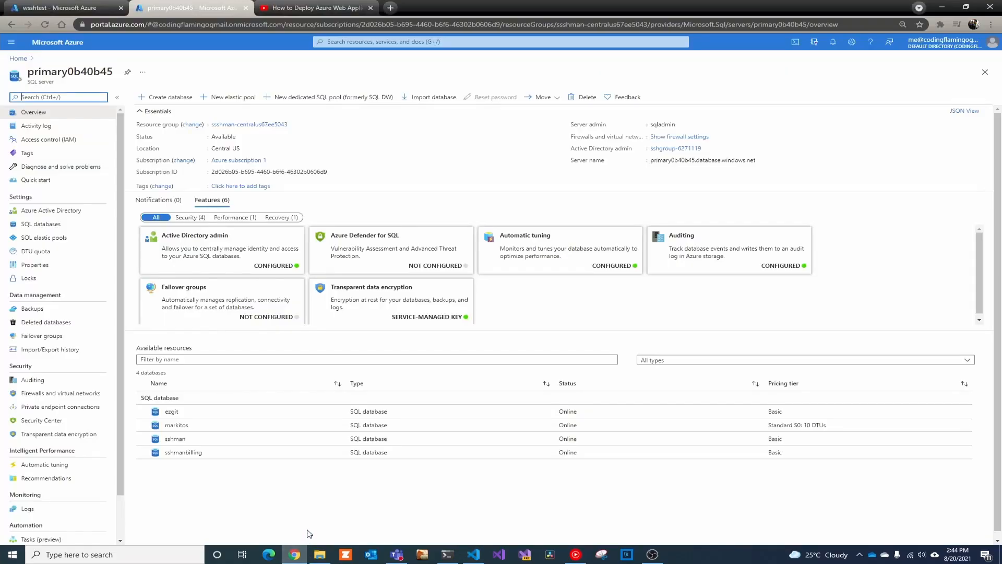
- Switch to the YouTube tab showing 'How to Deploy Azure Web Application with Pulumi'
left_click(313, 8)
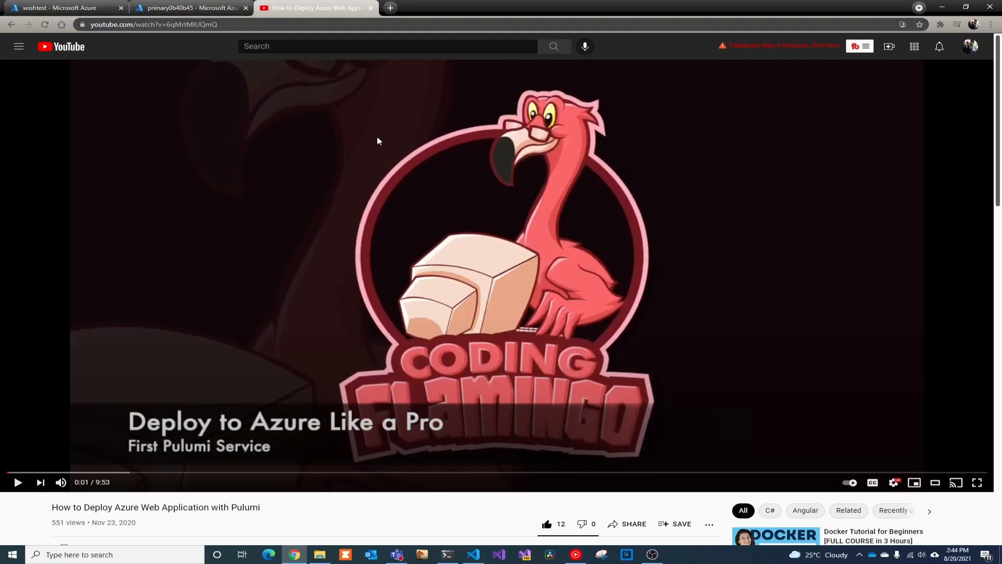
mouse_move(682, 73)
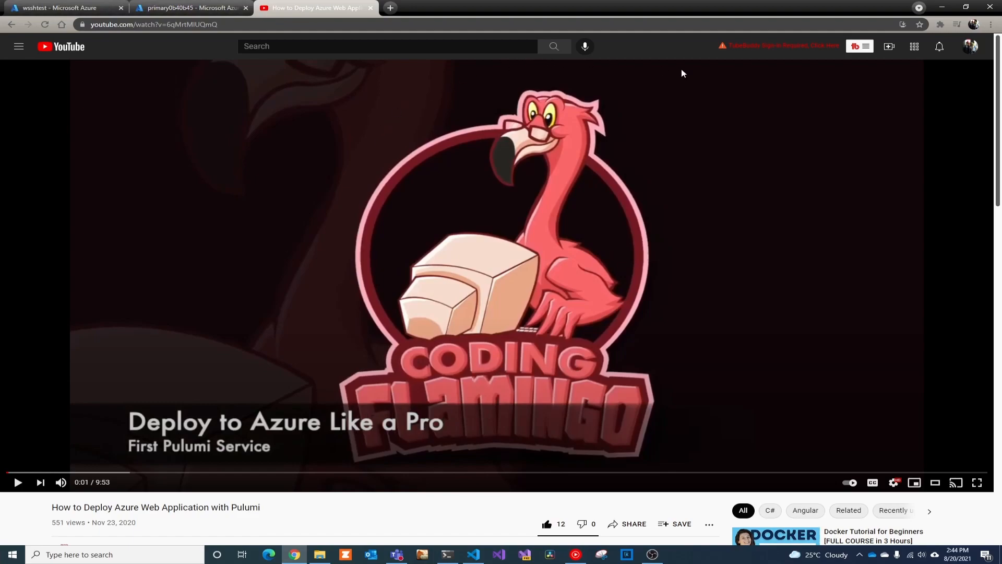
- Return to the Azure Portal overview of SQL server primary0b40b45
left_click(474, 554)
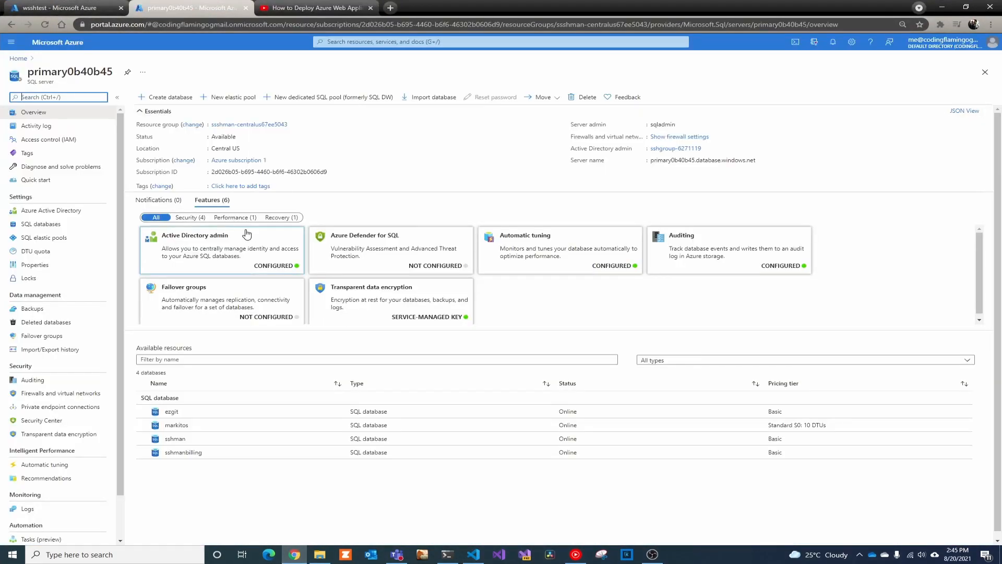
mouse_move(248, 124)
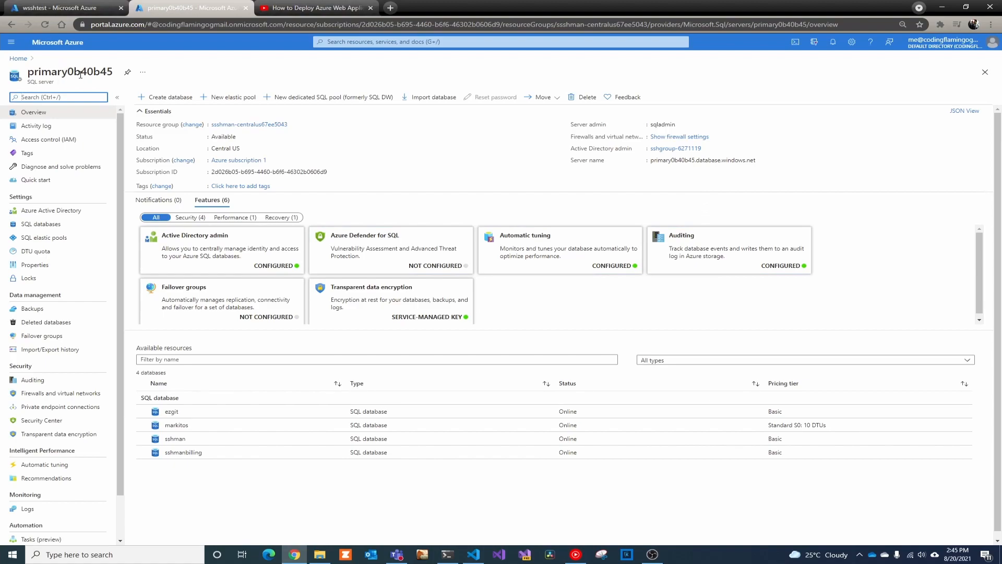
- Run the pulumi import azure-native:sql:Server command for primary0b40b45 in VS Code's terminal
left_click(473, 555)
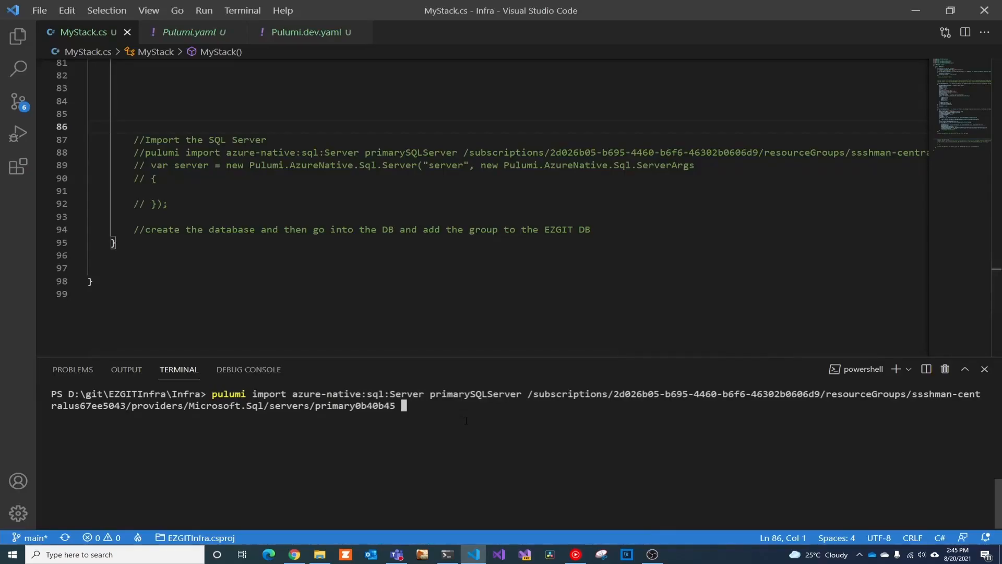
key("Return")
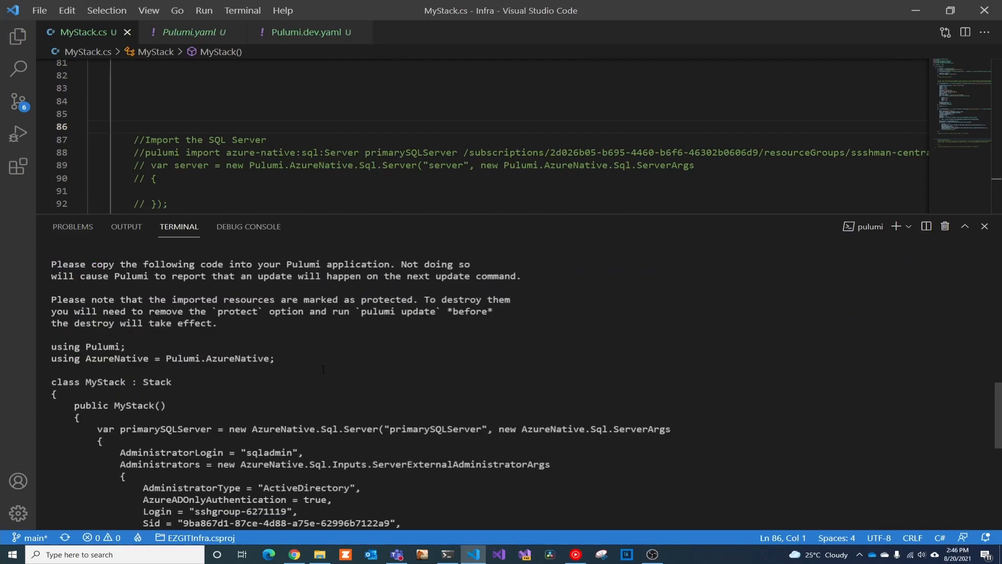
- Scroll through the import output to the generated primarySQLServer code block
scroll("down", 3)
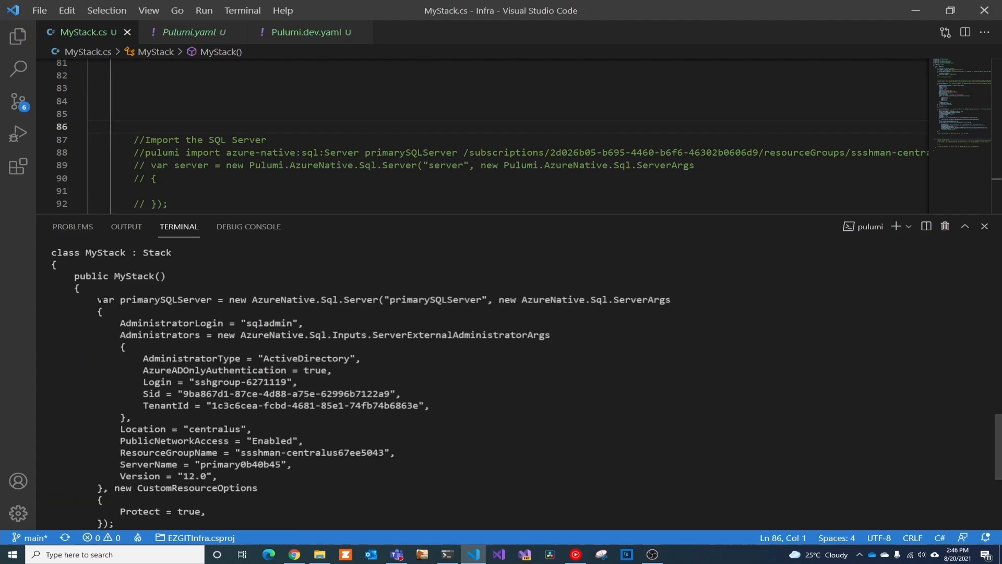
scroll("down", 3)
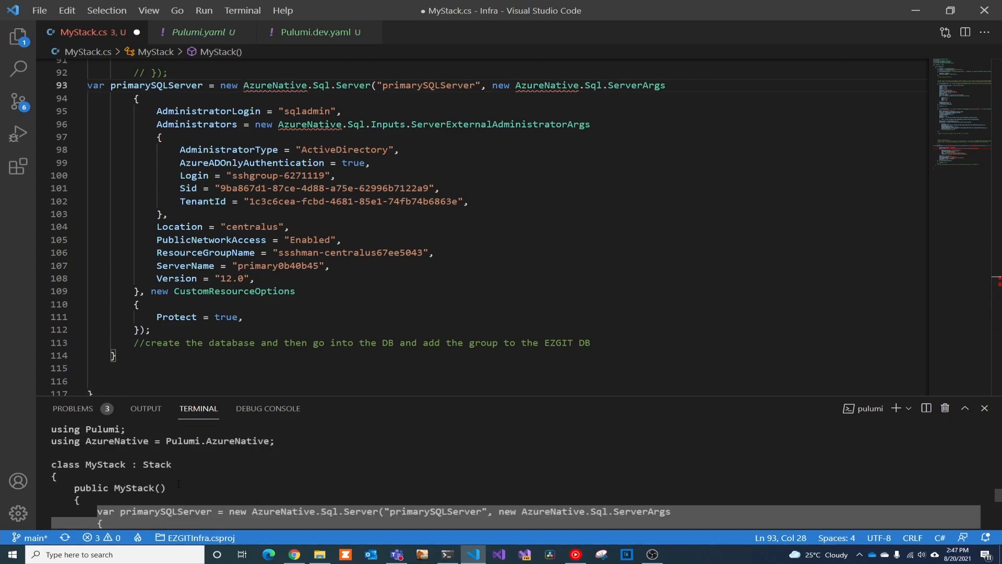
- Prefix each AzureNative type reference in the server code with 'Pulumi.'
double_click(185, 440)
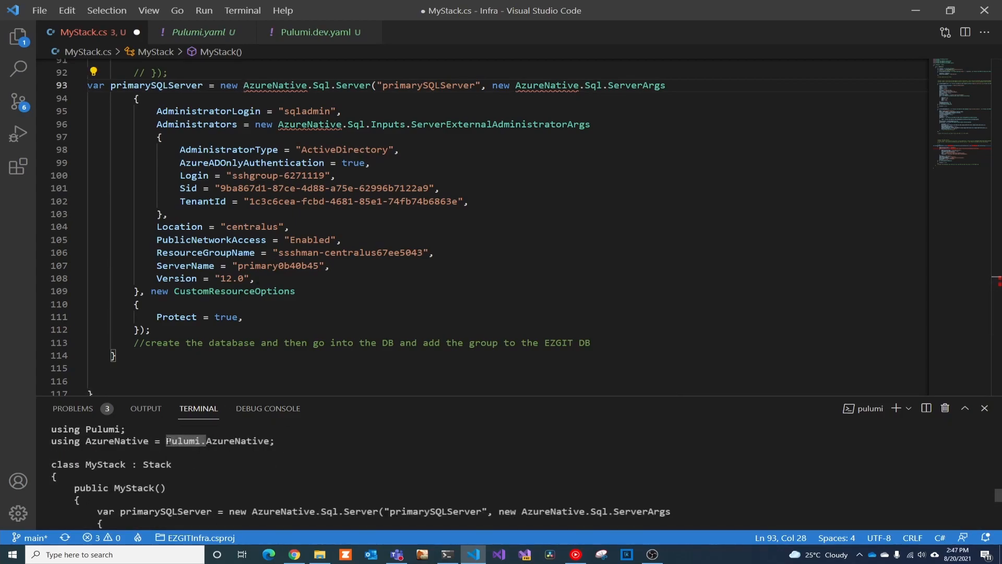
type("Pulumi.")
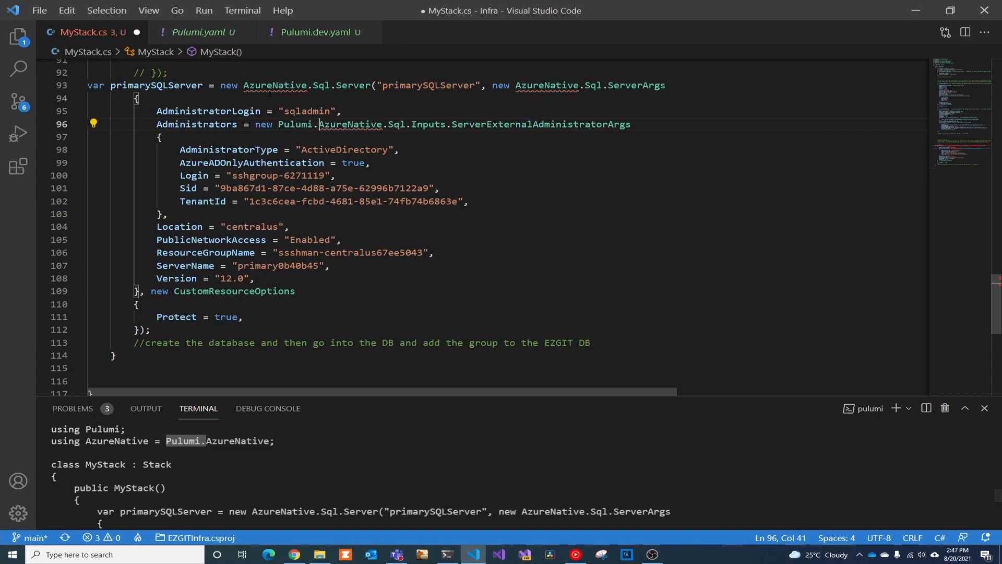
type("Pulumi.")
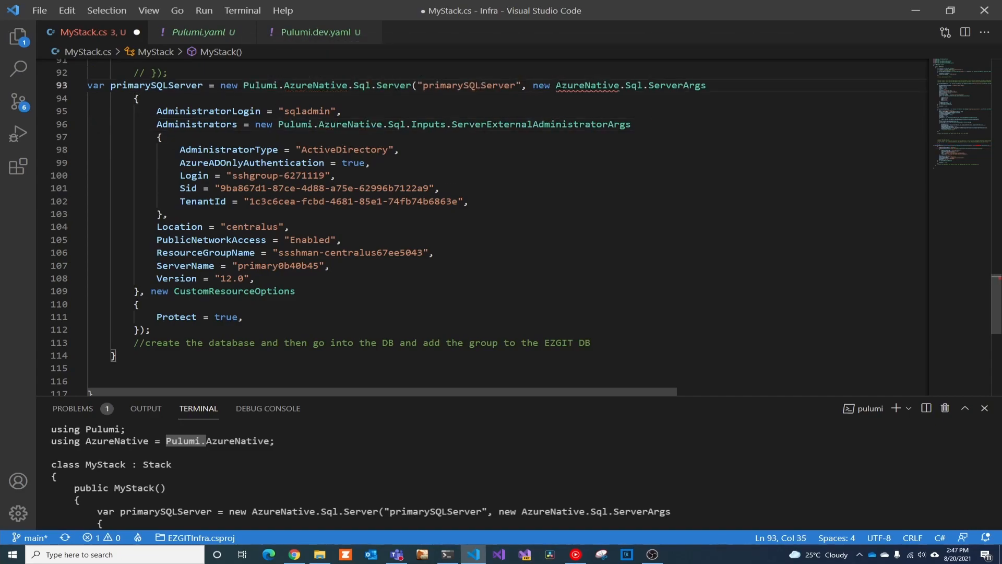
type("Pulumi.")
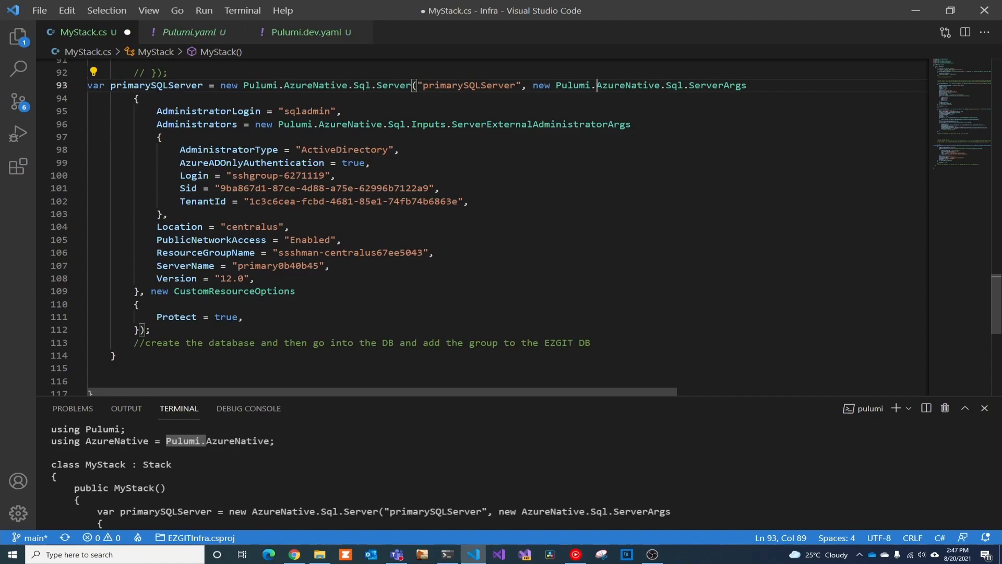
mouse_move(470, 85)
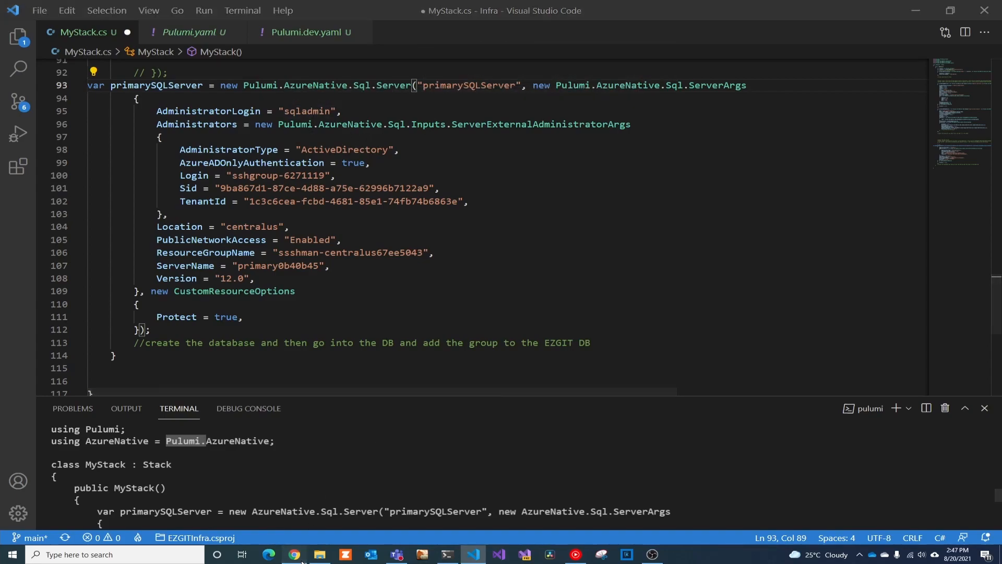
left_click(294, 554)
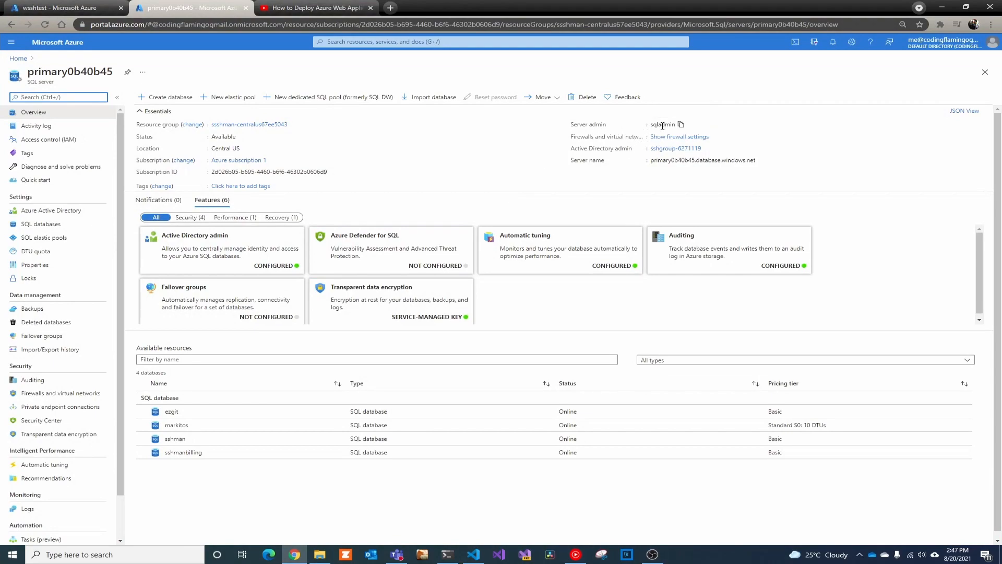
left_click(473, 554)
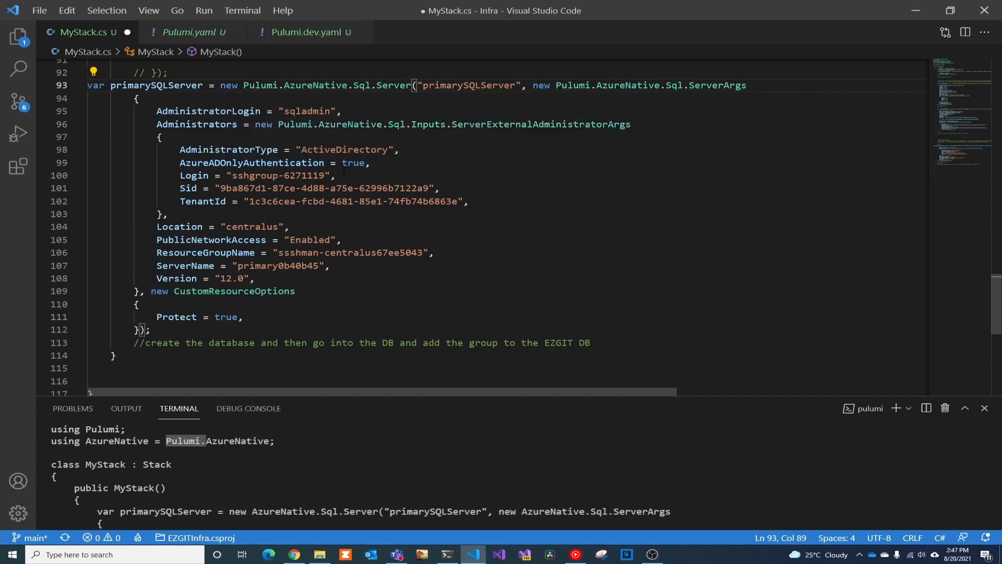
mouse_move(353, 162)
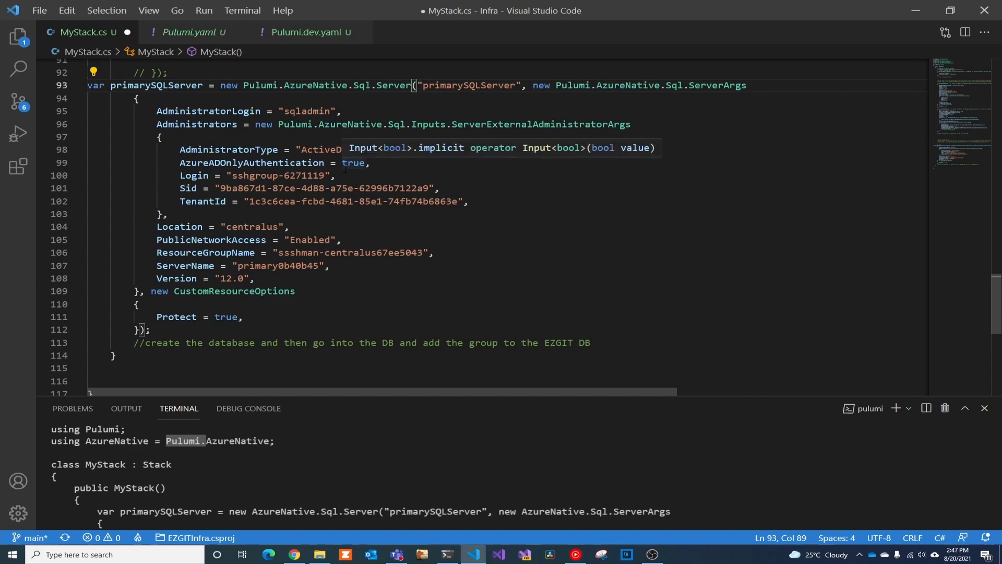
mouse_move(358, 242)
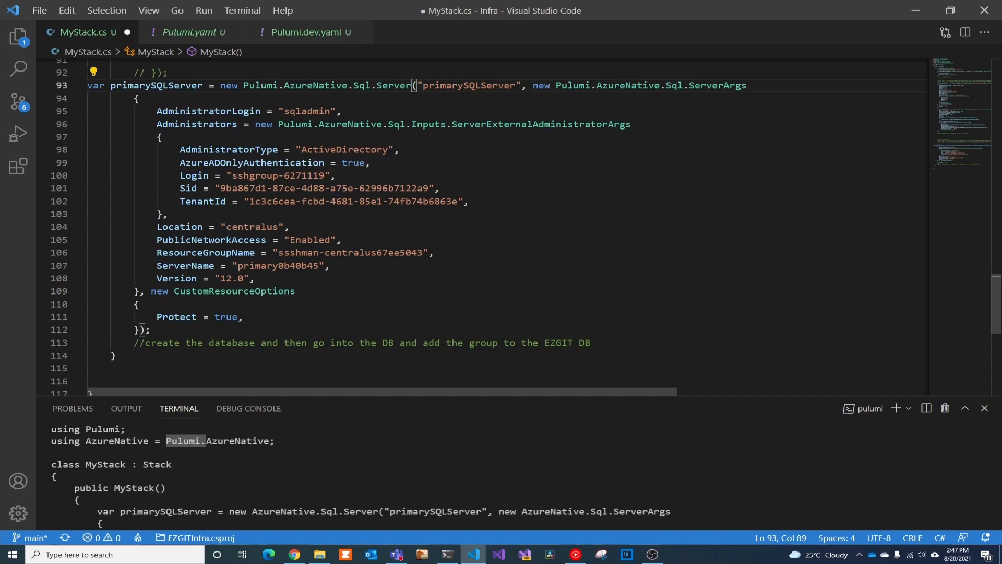
mouse_move(307, 239)
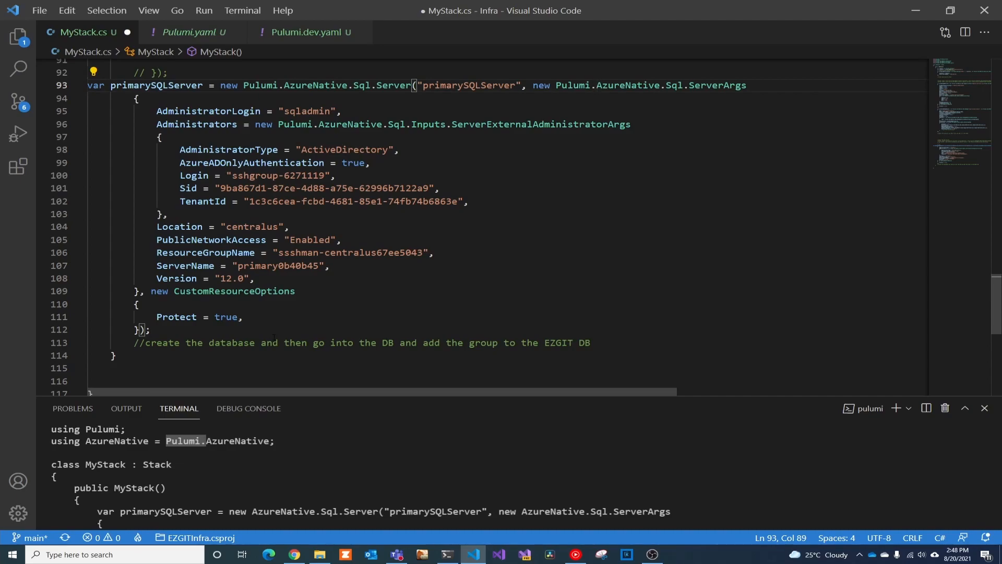
mouse_move(917, 556)
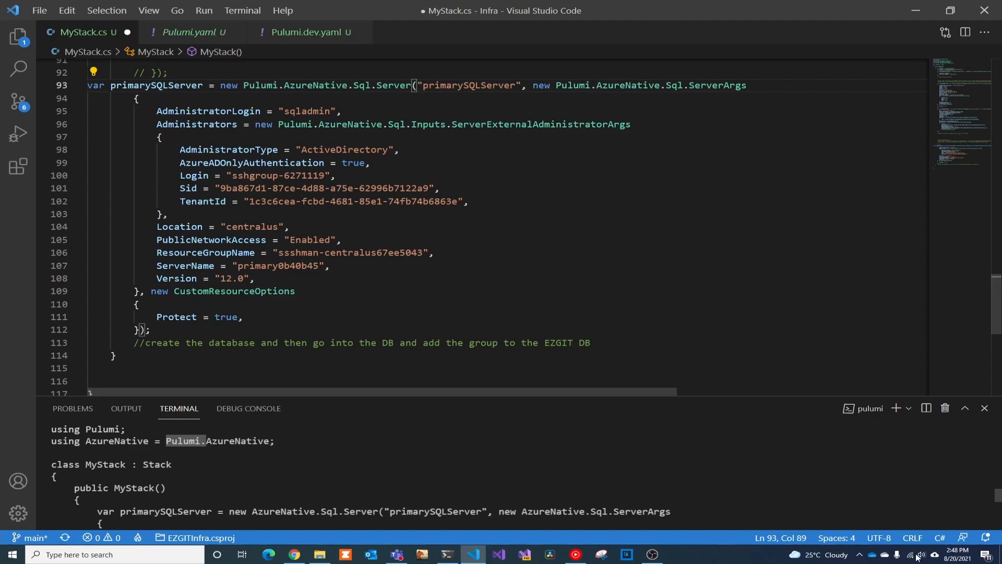